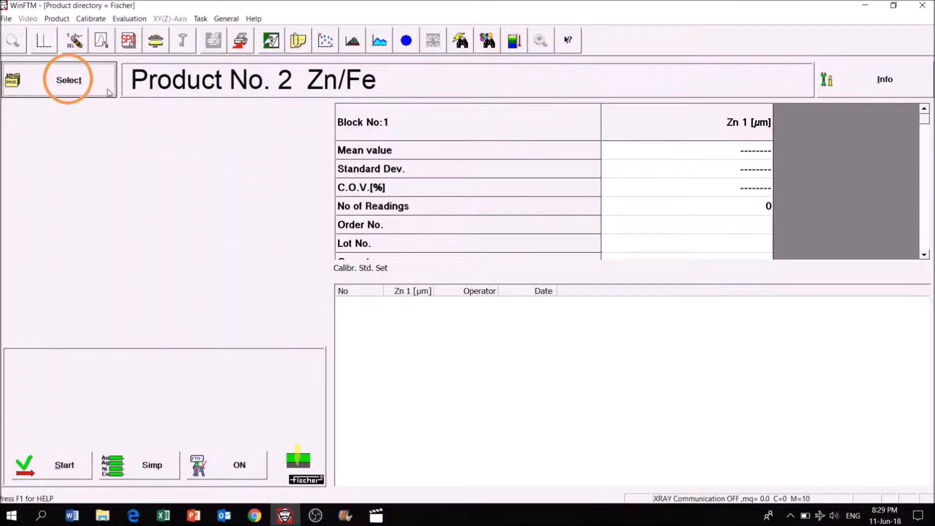
Step: Select the Zn/Fe product No. 6 from the product list as the active product
{"action": "left_click", "coordinate": [67, 79]}
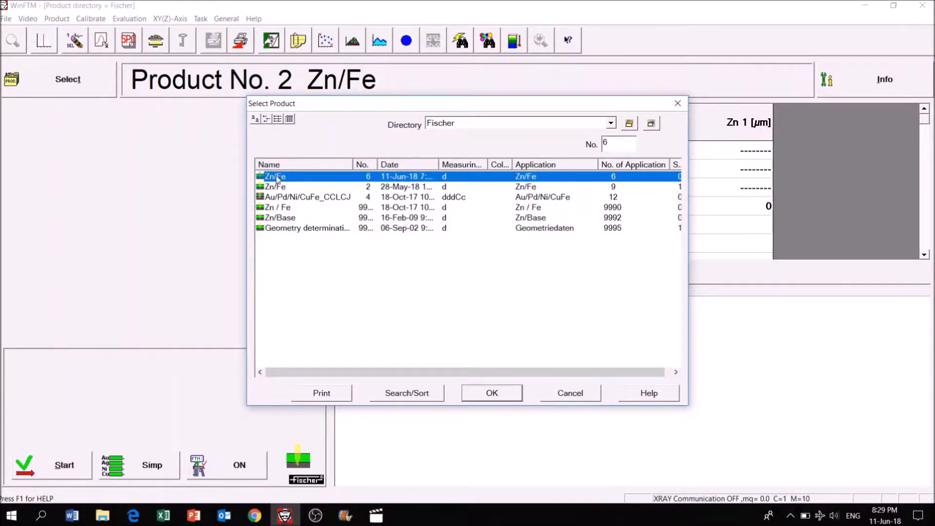
{"action": "left_click", "coordinate": [491, 392]}
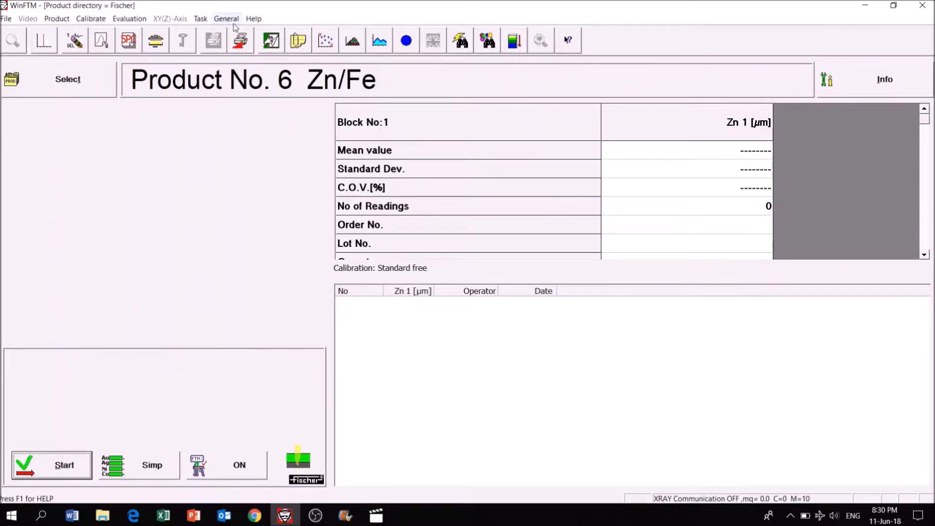
Step: Enter order No. 123, lot No. 1, label 2 and operator 'grace' in the Order No./Operator setup
{"action": "left_click", "coordinate": [226, 18]}
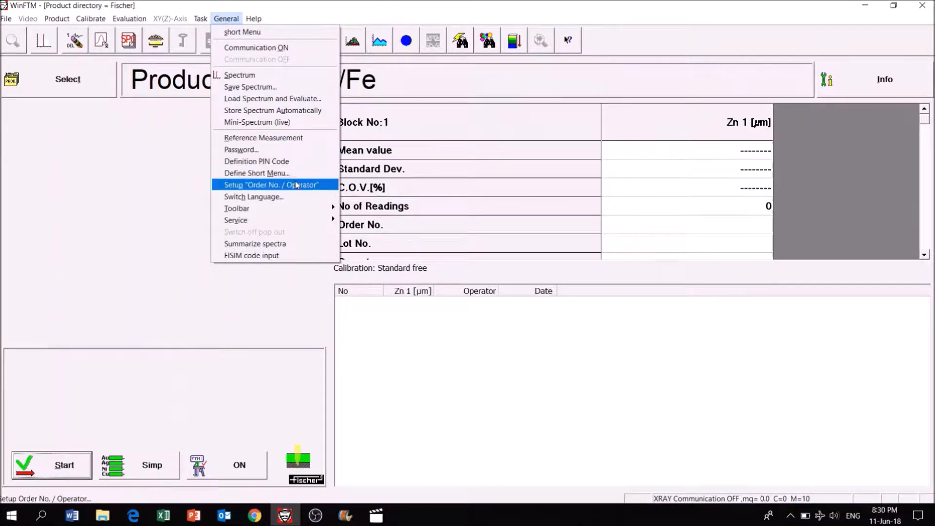
{"action": "left_click", "coordinate": [271, 184]}
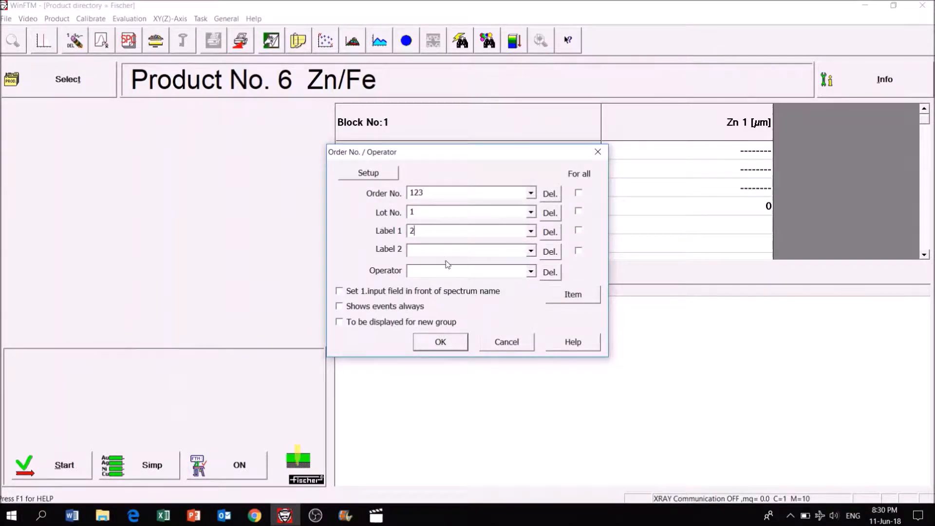
{"action": "type", "text": "grace"}
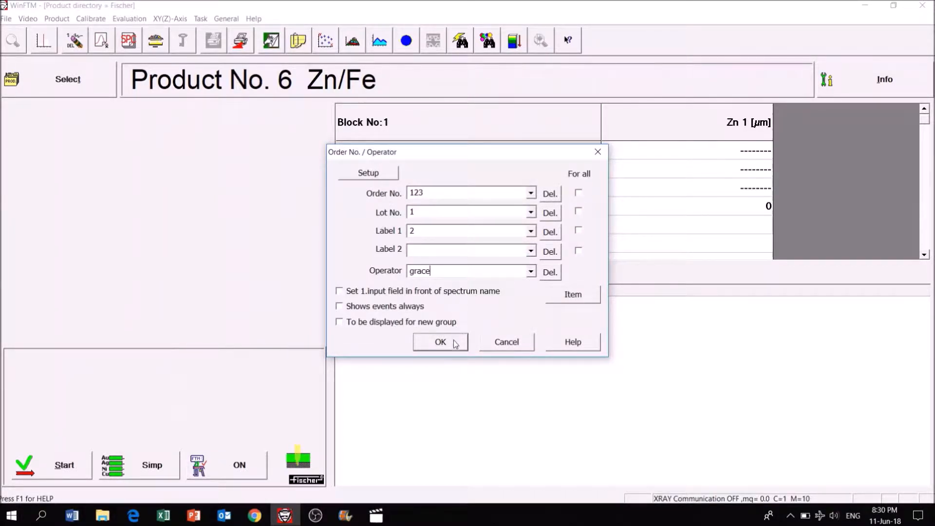
{"action": "left_click", "coordinate": [440, 342]}
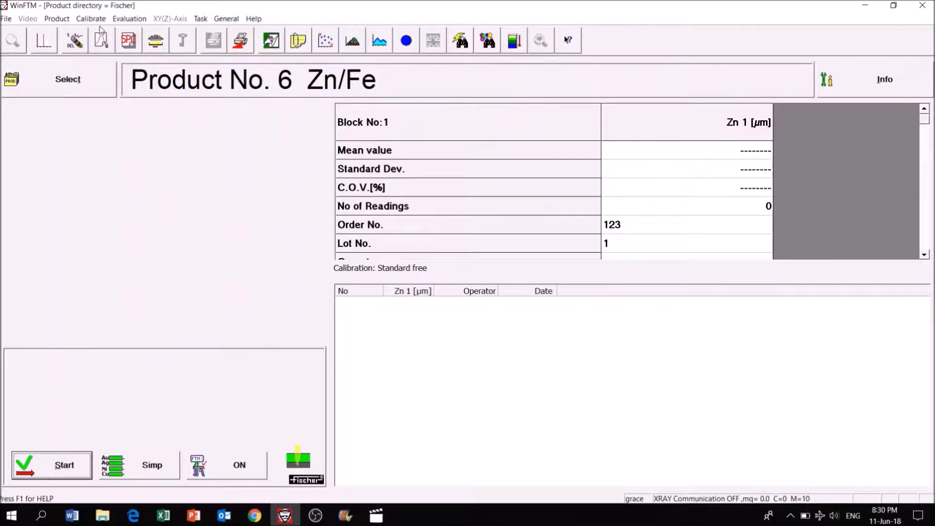
Step: Add a Zn/Fe calibration standard of 14.2 µm zinc with 0.02 uncertainty and save the set
{"action": "left_click", "coordinate": [91, 19]}
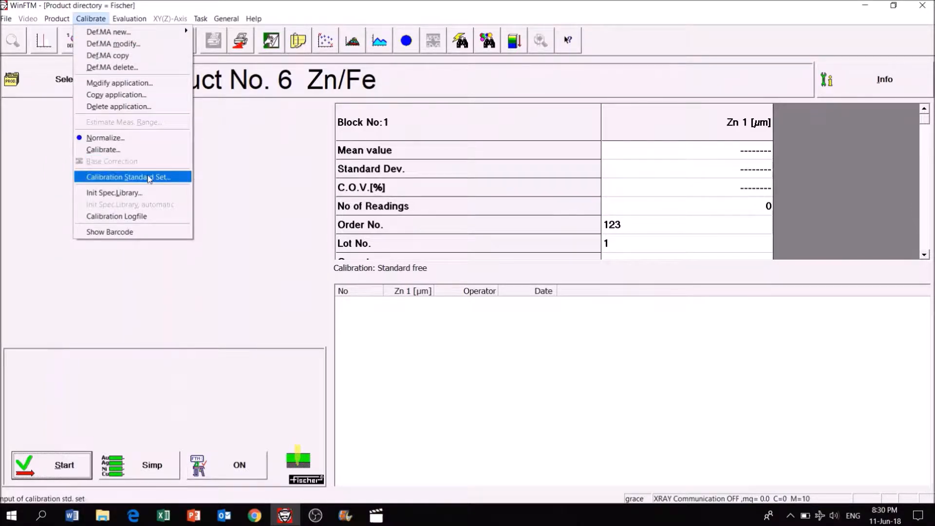
{"action": "left_click", "coordinate": [127, 176]}
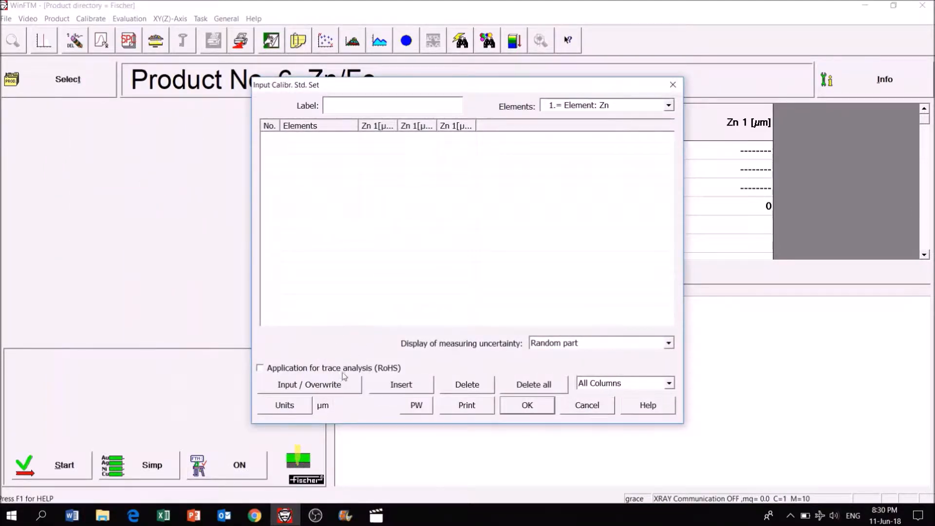
{"action": "left_click", "coordinate": [309, 384]}
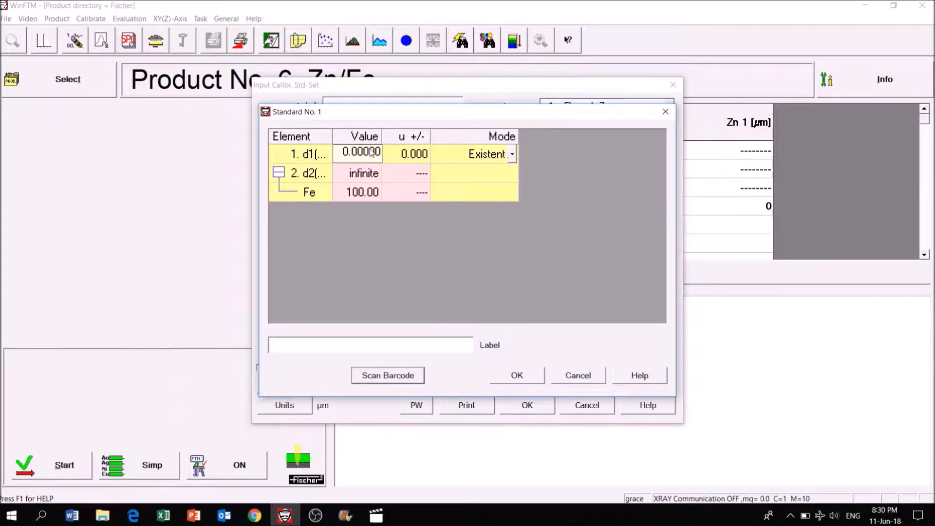
{"action": "type", "text": "14.2"}
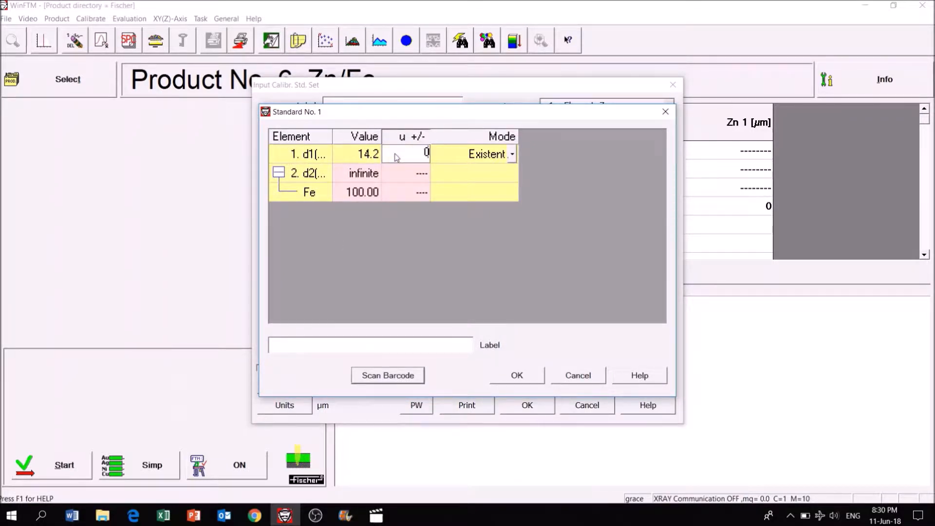
{"action": "type", "text": ".02"}
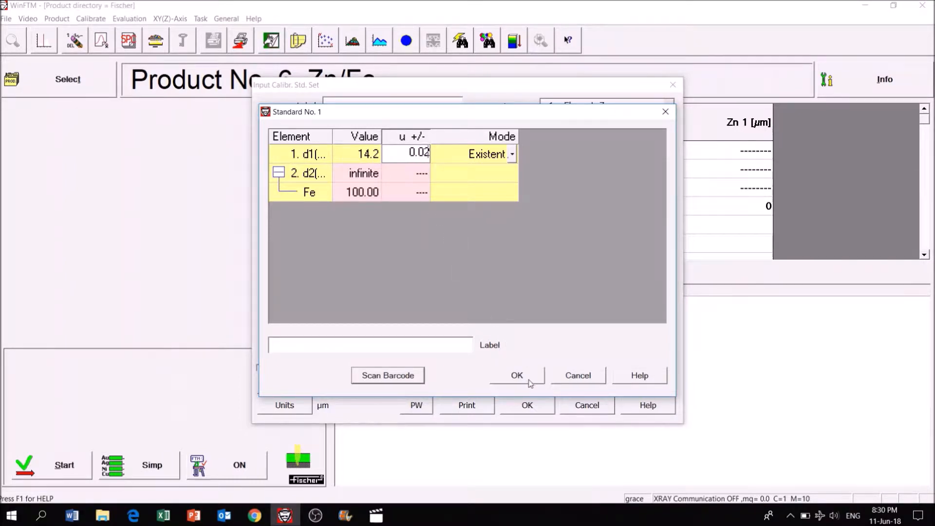
{"action": "left_click", "coordinate": [517, 375]}
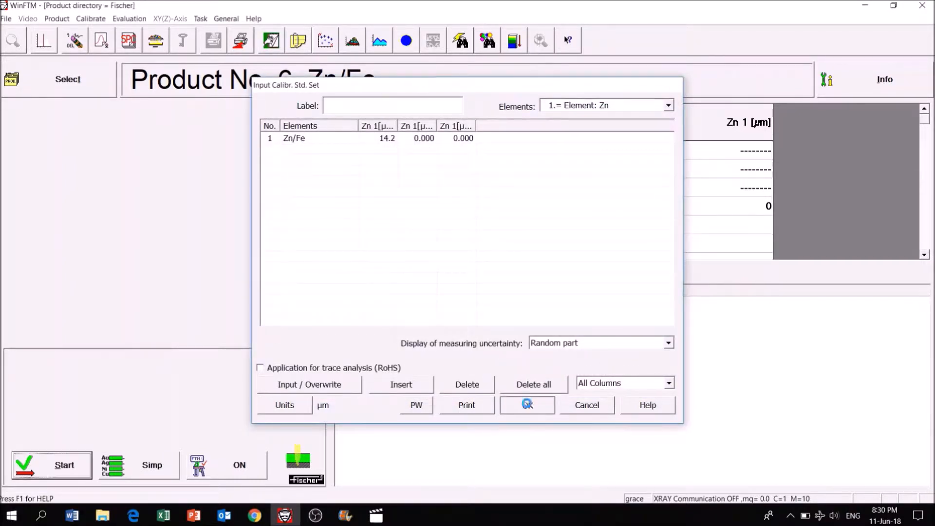
{"action": "left_click", "coordinate": [527, 406]}
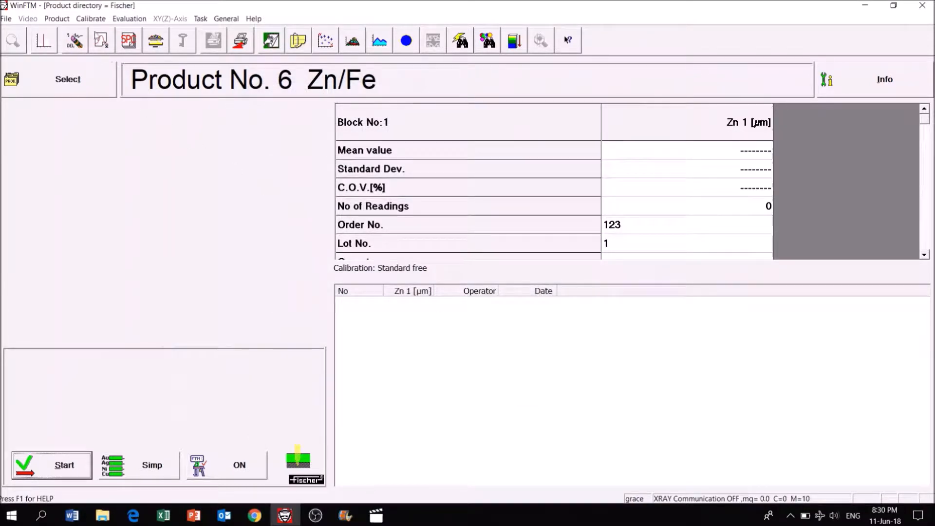
Step: Calibrate the Zn/Fe product by measuring the 14.2 µm standard
{"action": "left_click", "coordinate": [90, 18]}
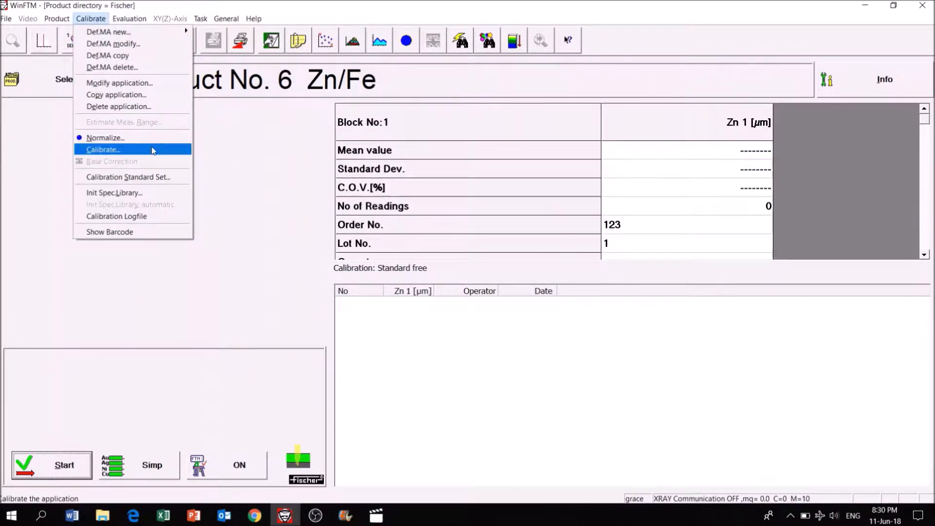
{"action": "left_click", "coordinate": [102, 150]}
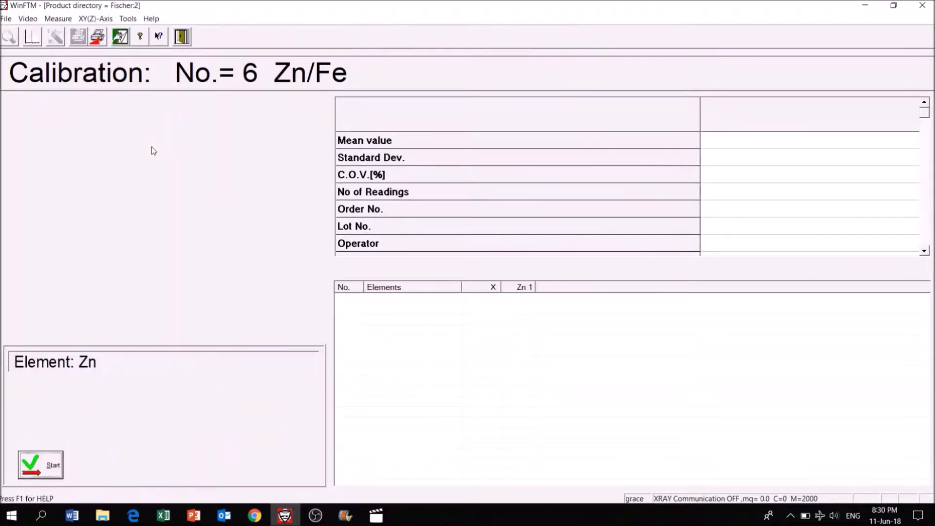
{"action": "left_click", "coordinate": [40, 465]}
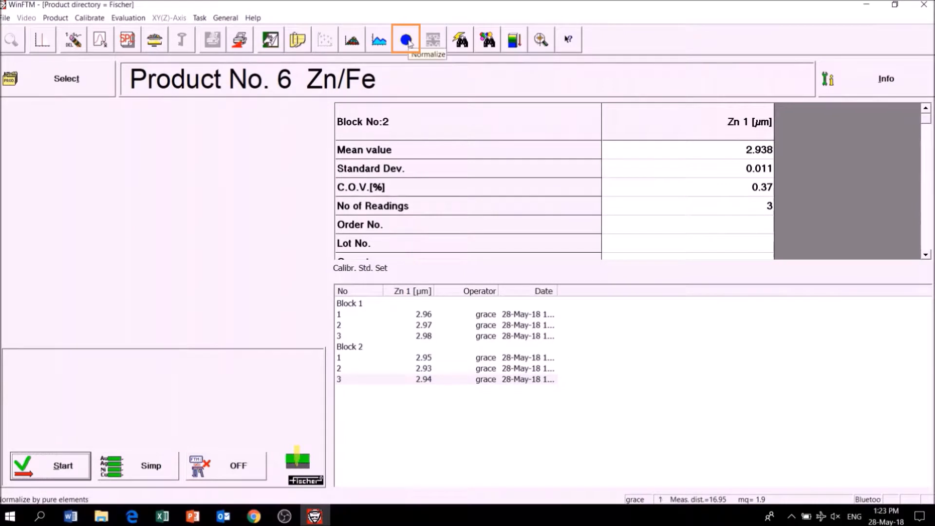
Step: Start normalization and measure the pure zinc element
{"action": "left_click", "coordinate": [406, 39]}
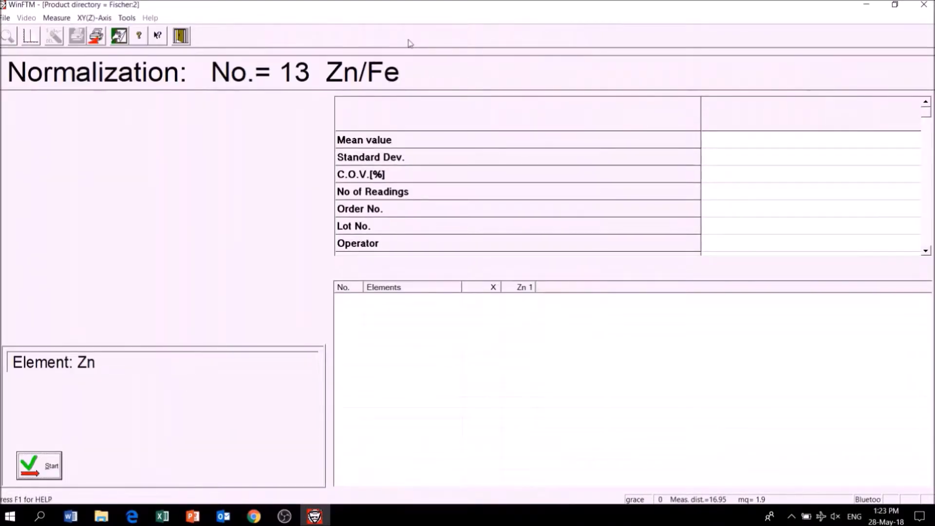
{"action": "left_click", "coordinate": [39, 466]}
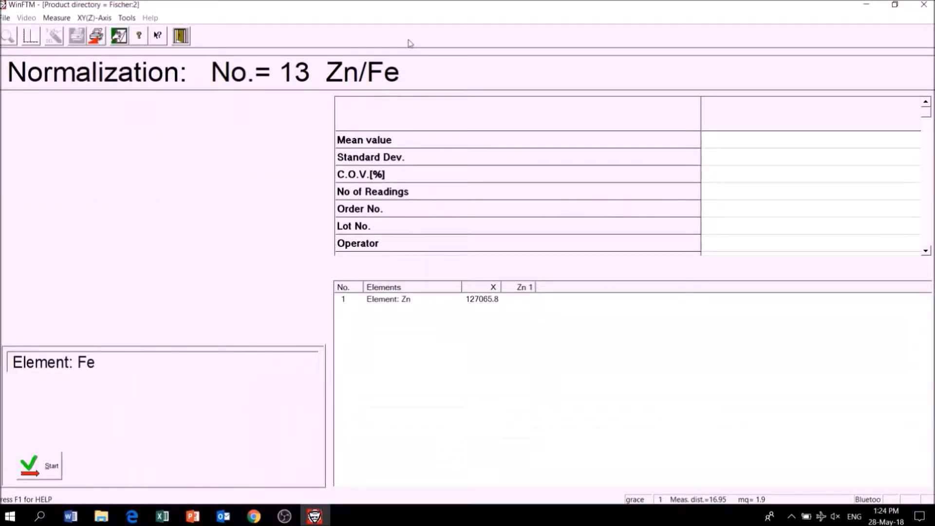
Step: Measure the pure iron element and accept the finished normalization
{"action": "left_click", "coordinate": [38, 466]}
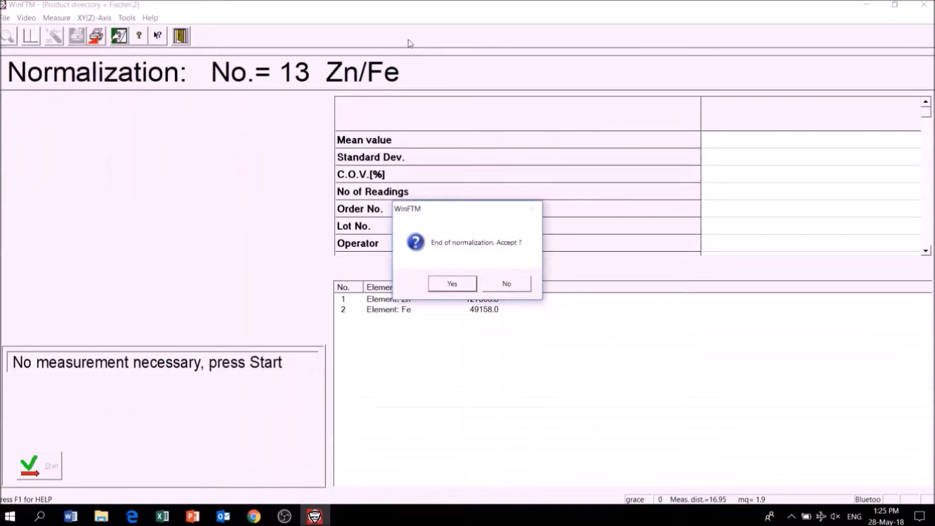
{"action": "left_click", "coordinate": [451, 283]}
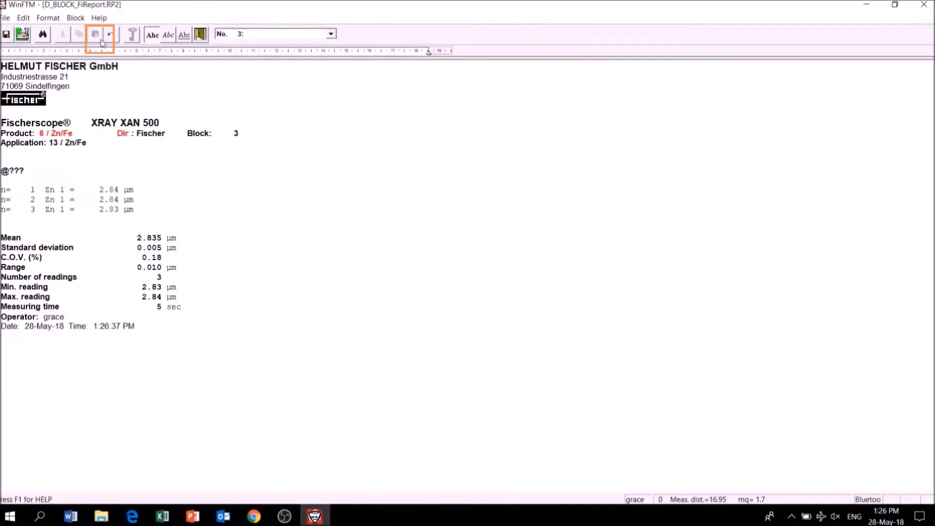